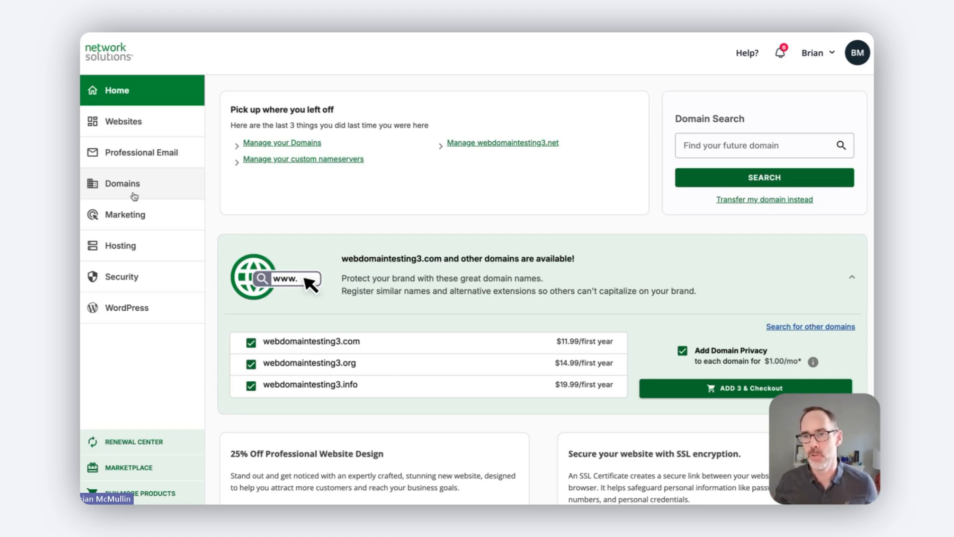
mouse_move(345, 146)
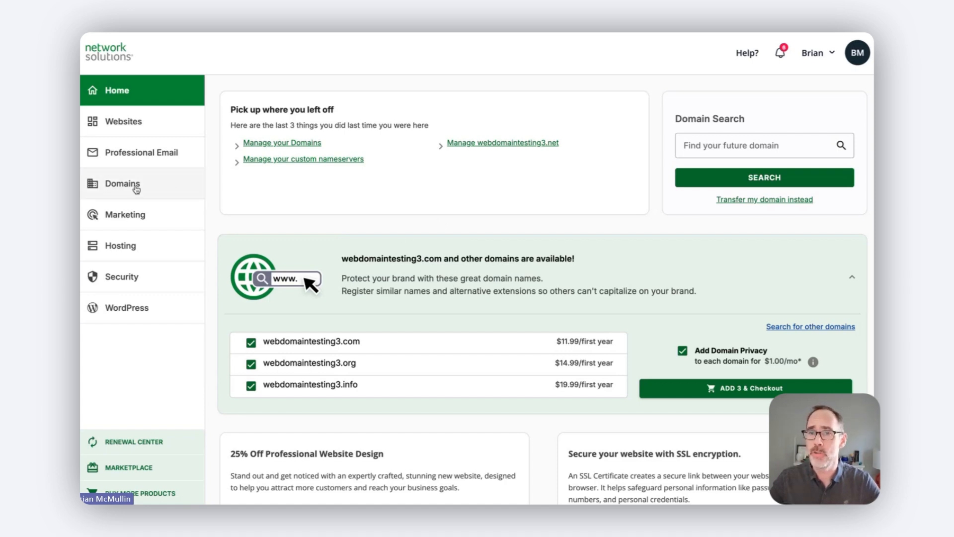
Step: Show the Domains list with all six domain names in the account
click(123, 184)
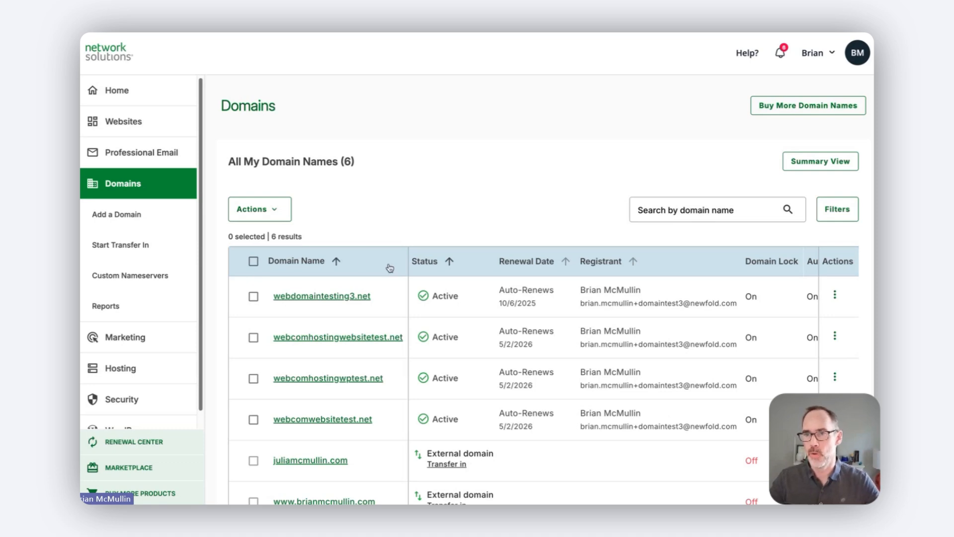
mouse_move(387, 295)
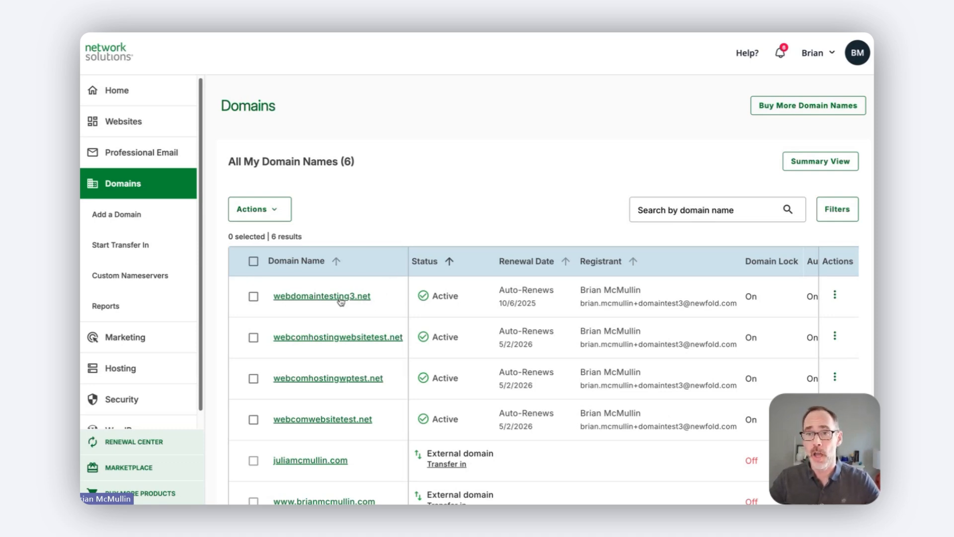
Step: Show webdomaintesting3.net details with its Domain Connections section expanded
click(322, 296)
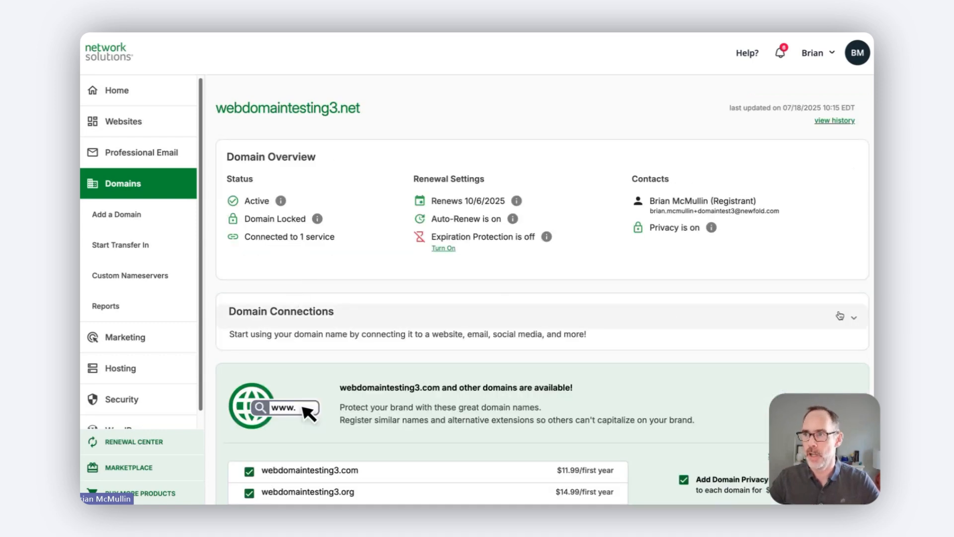
click(854, 316)
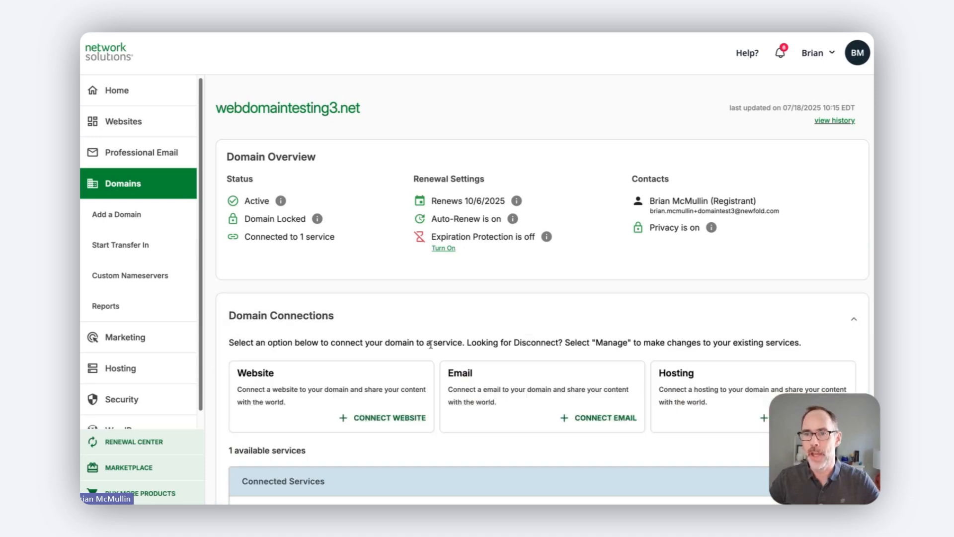
mouse_move(341, 367)
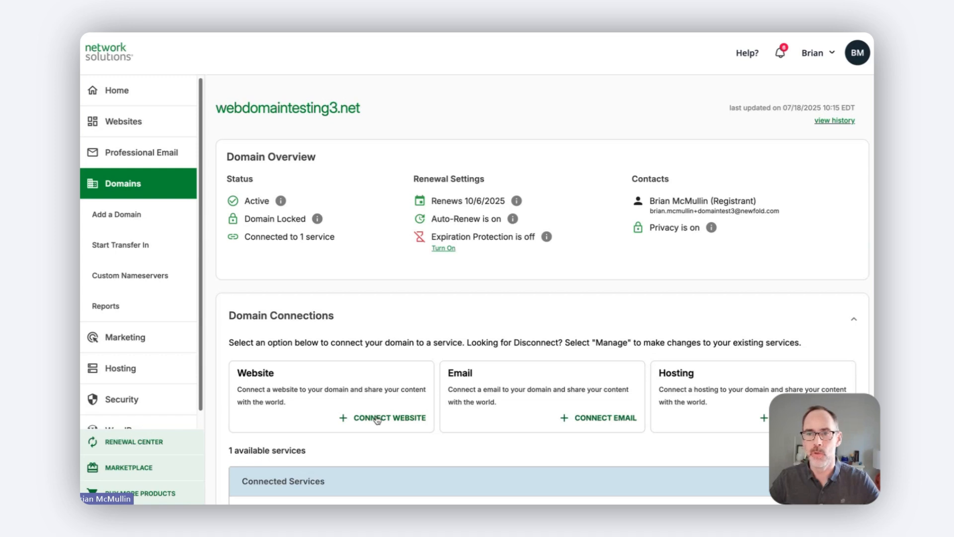
mouse_move(400, 419)
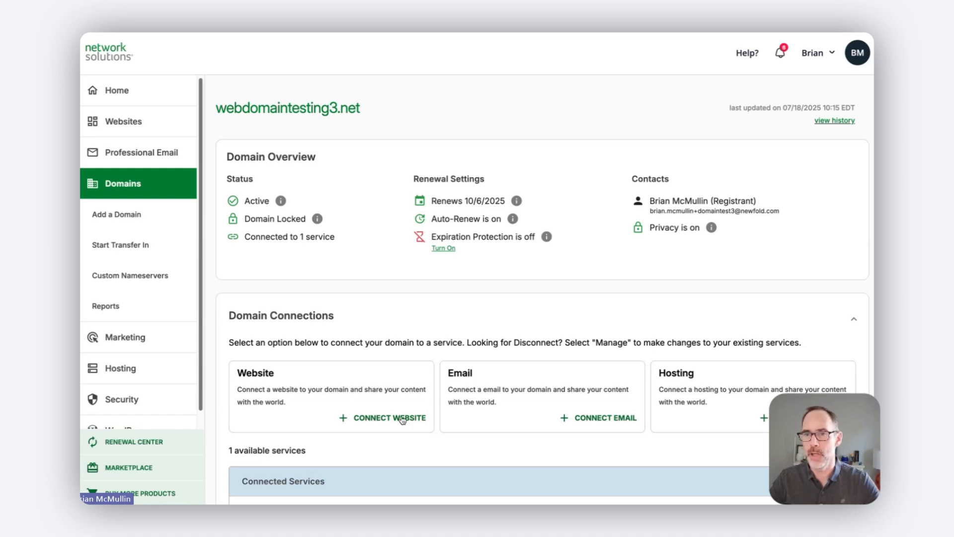
Step: Start a website connection and choose the Ecommerce plan for webdomaintesting3.net
click(389, 417)
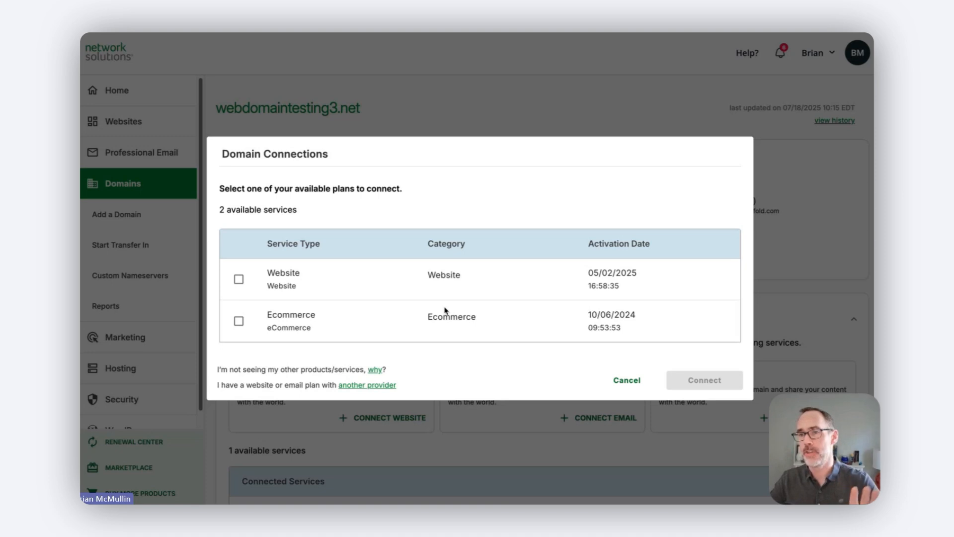
mouse_move(316, 358)
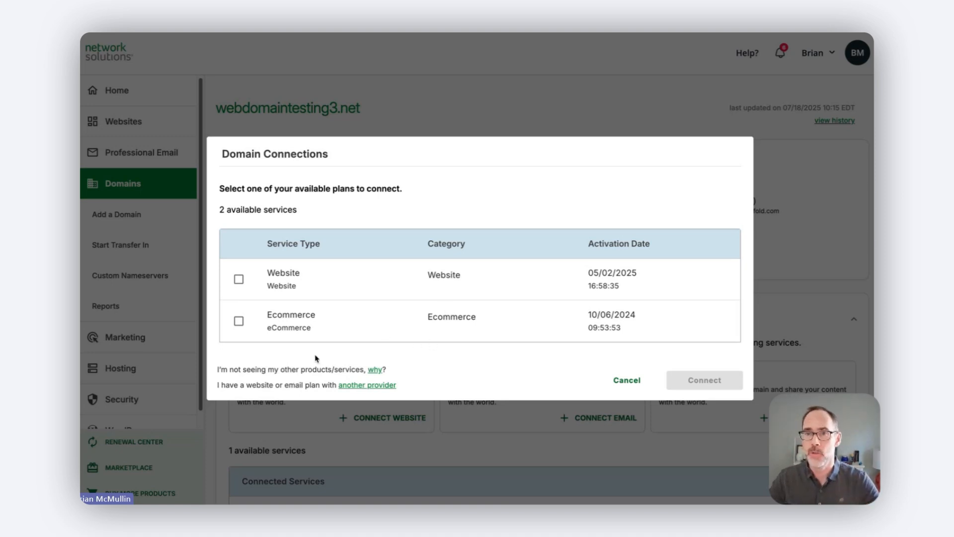
click(238, 321)
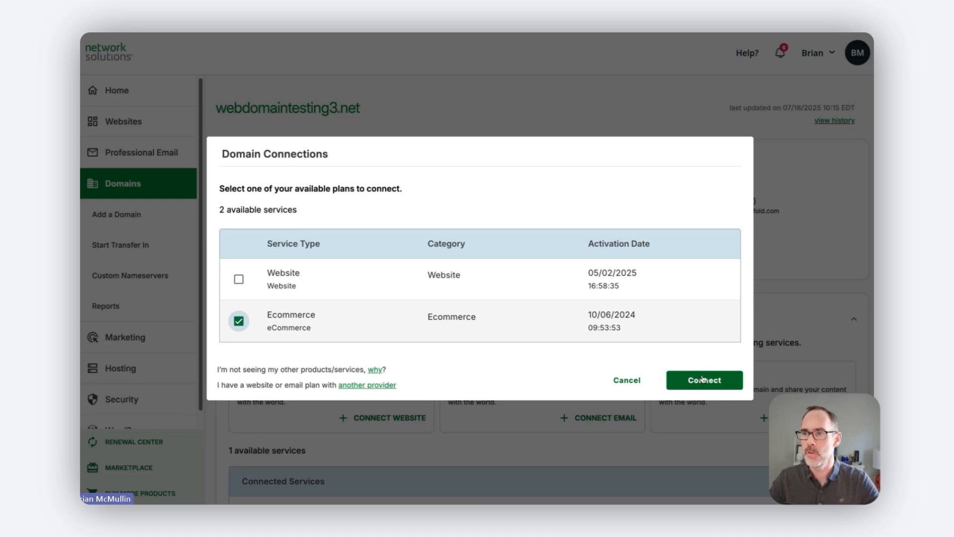
Step: Confirm and submit the request to connect webdomaintesting3.net to eCommerce
click(704, 379)
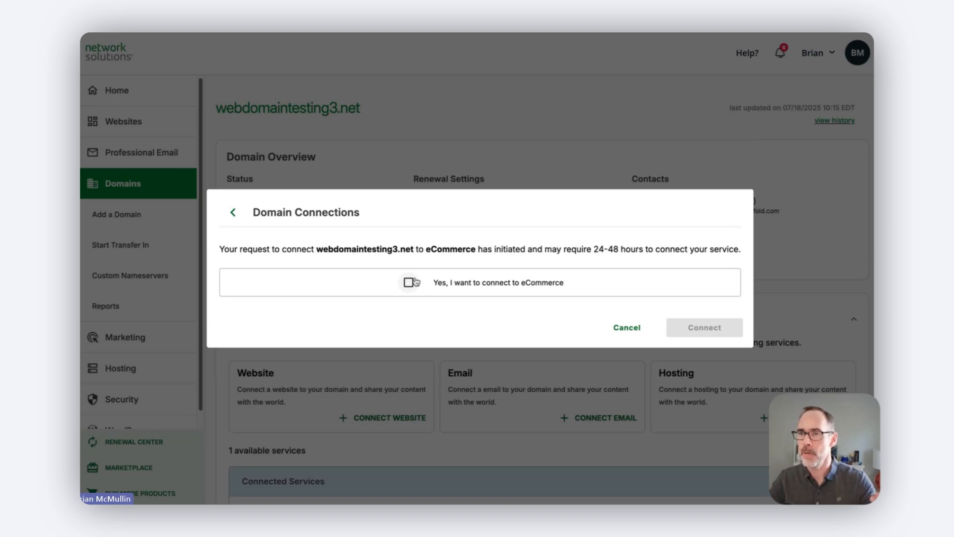
mouse_move(410, 282)
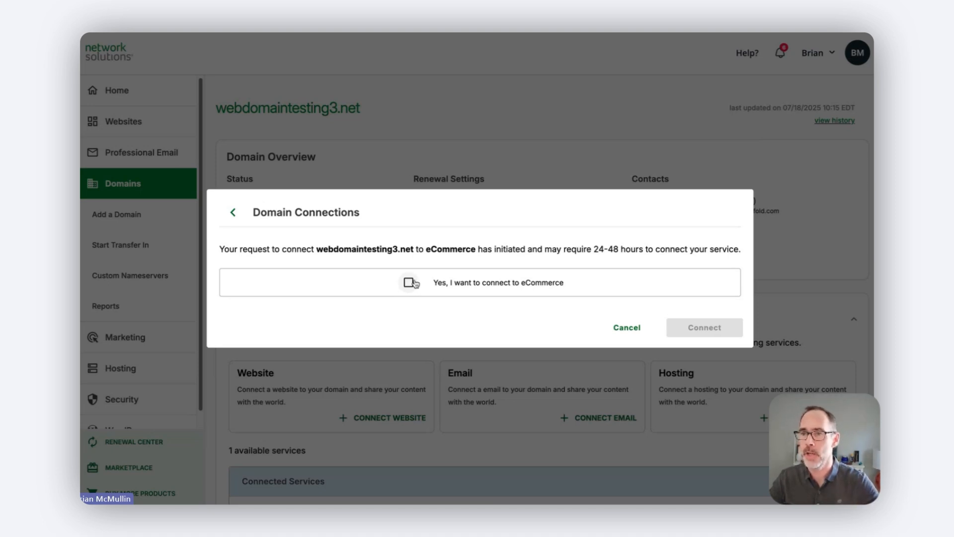
click(408, 281)
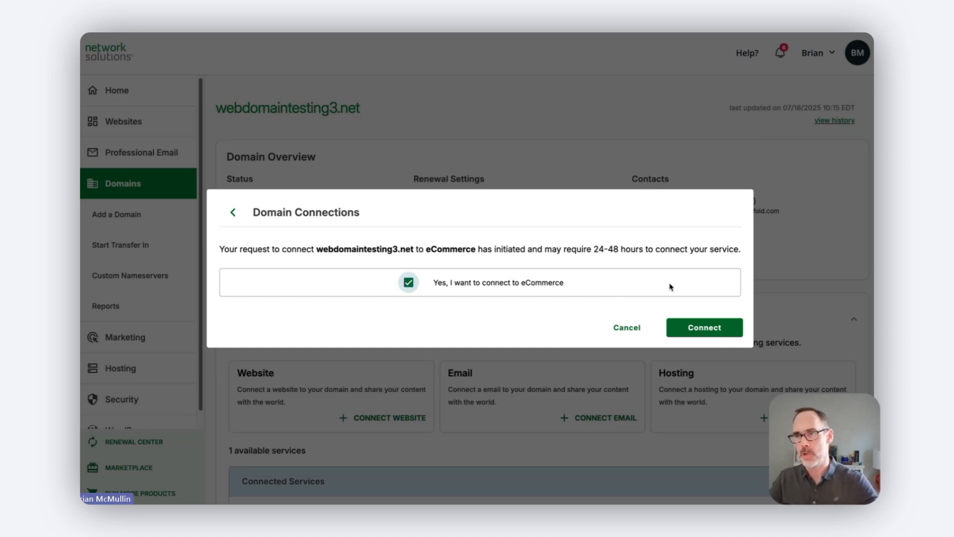
mouse_move(656, 267)
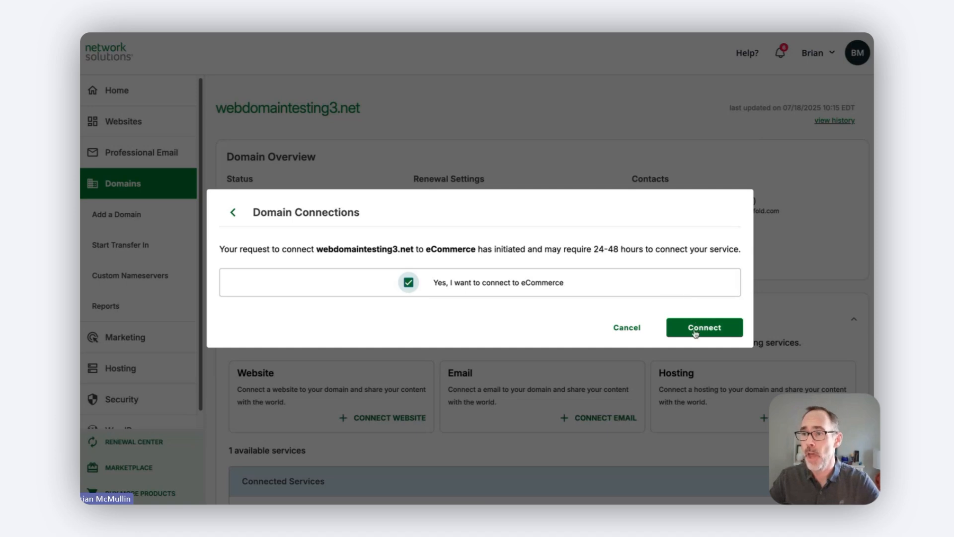
click(703, 327)
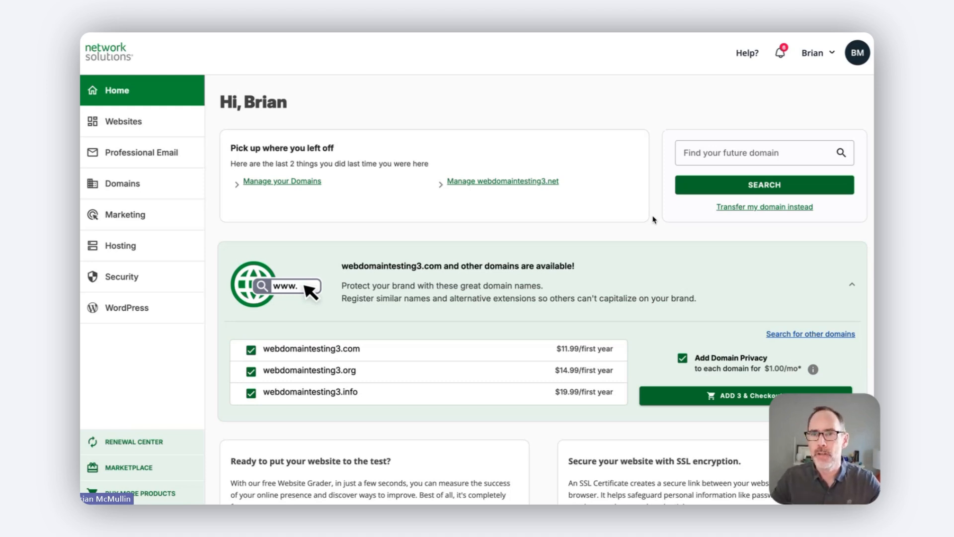
mouse_move(160, 194)
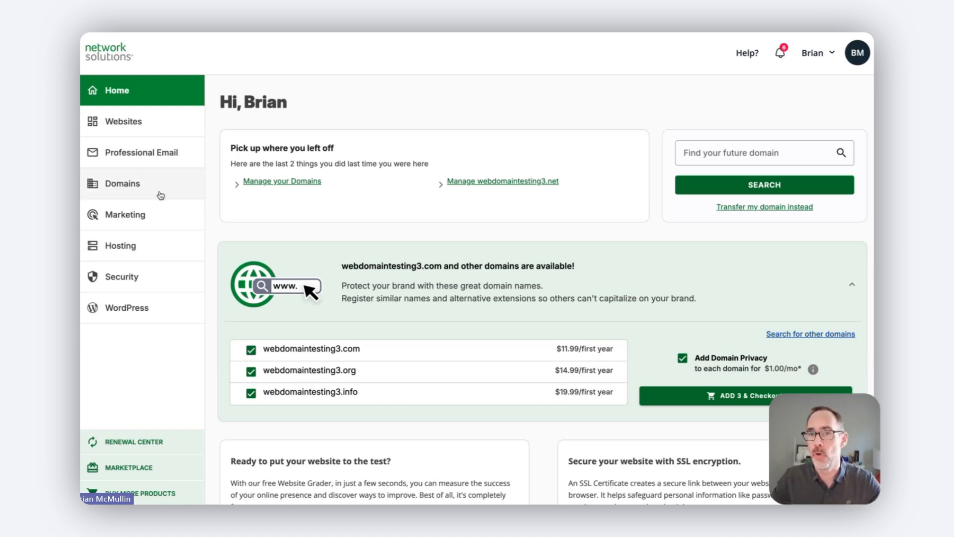
Step: Return to the webdomaintesting3.net overview from the Domains list
click(122, 183)
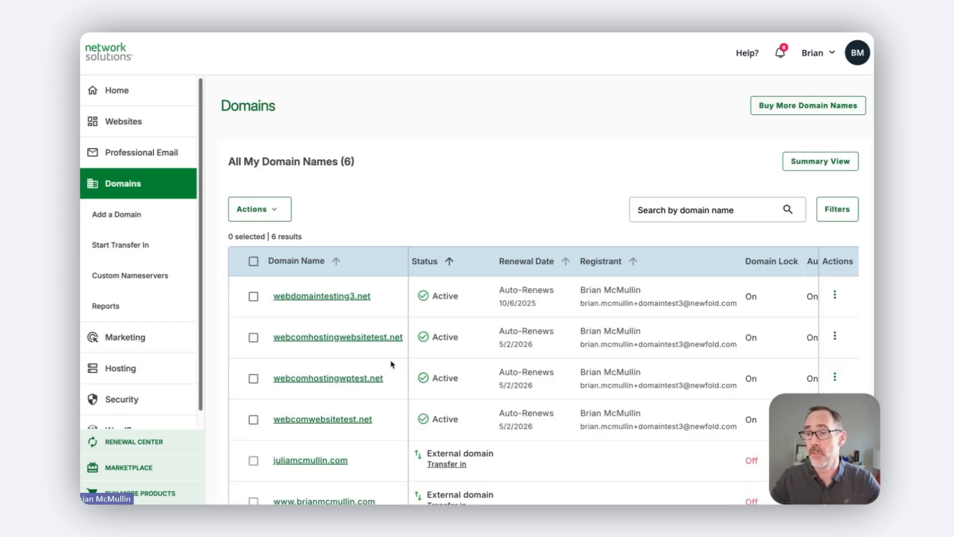
mouse_move(484, 418)
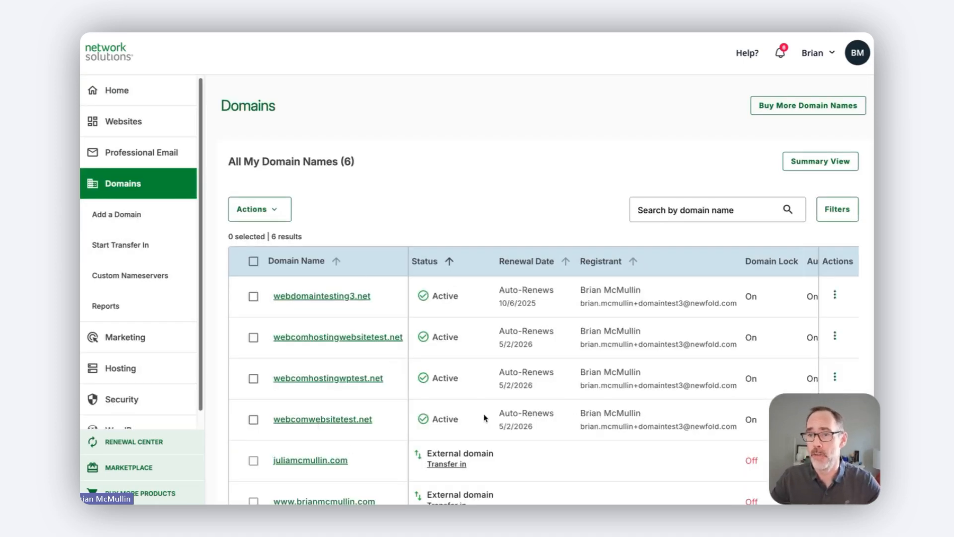
mouse_move(347, 296)
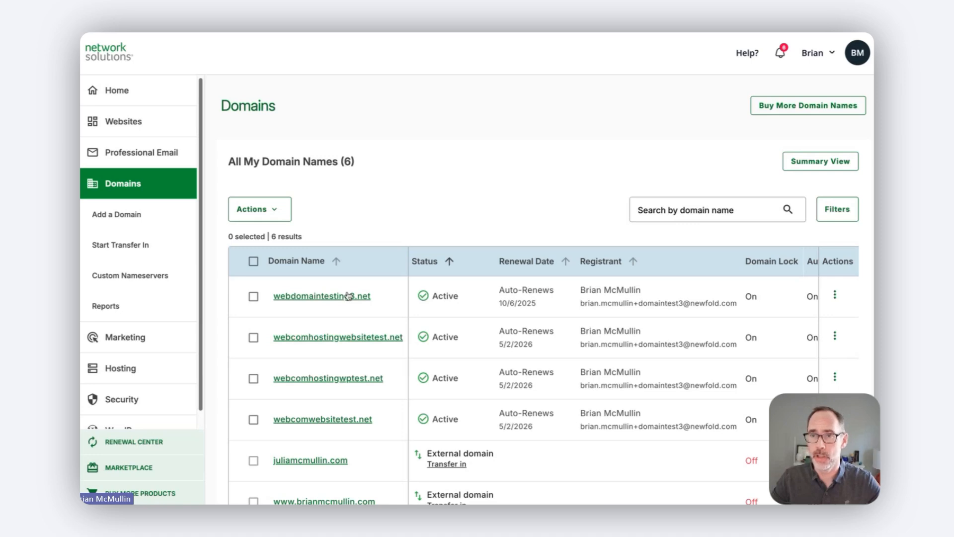
click(322, 296)
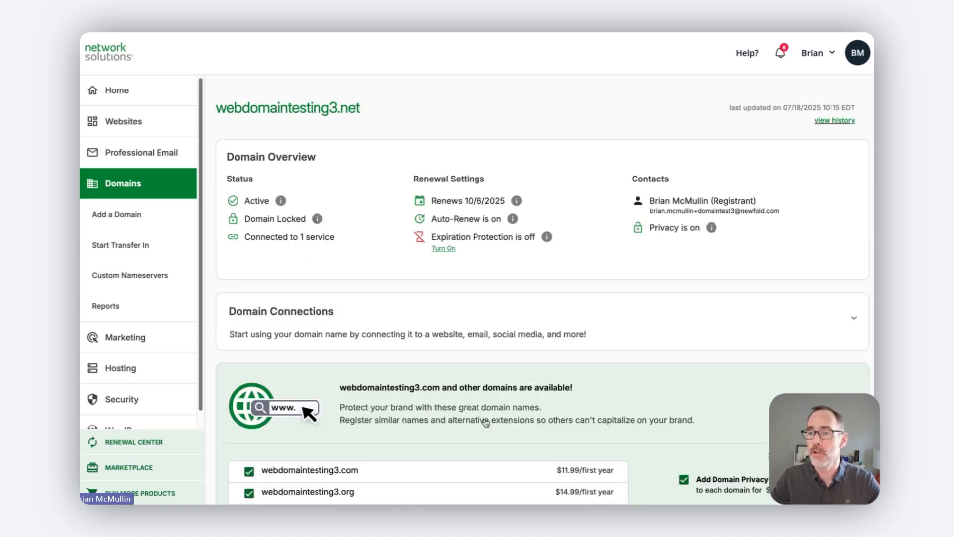
Step: Expand the Domain Connections section for webdomaintesting3.net again
click(853, 317)
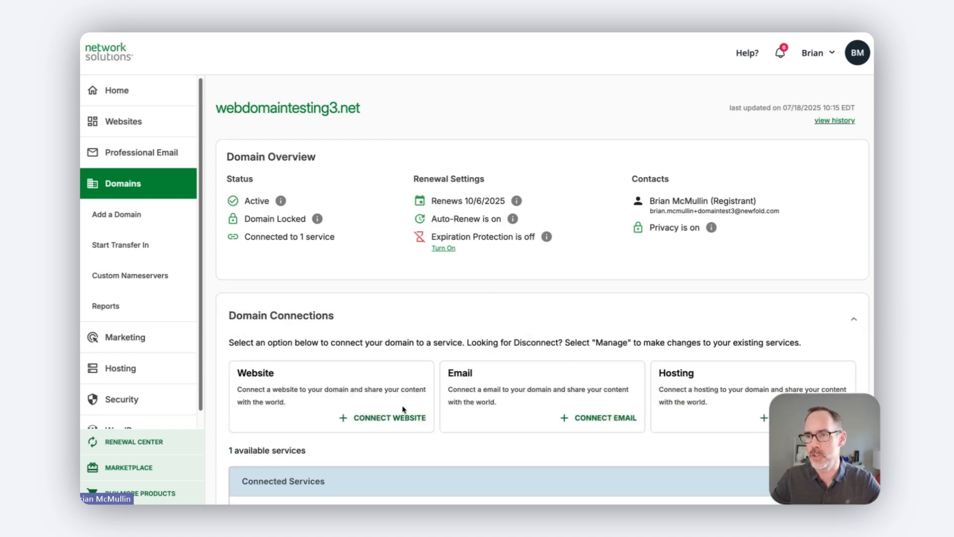
mouse_move(533, 435)
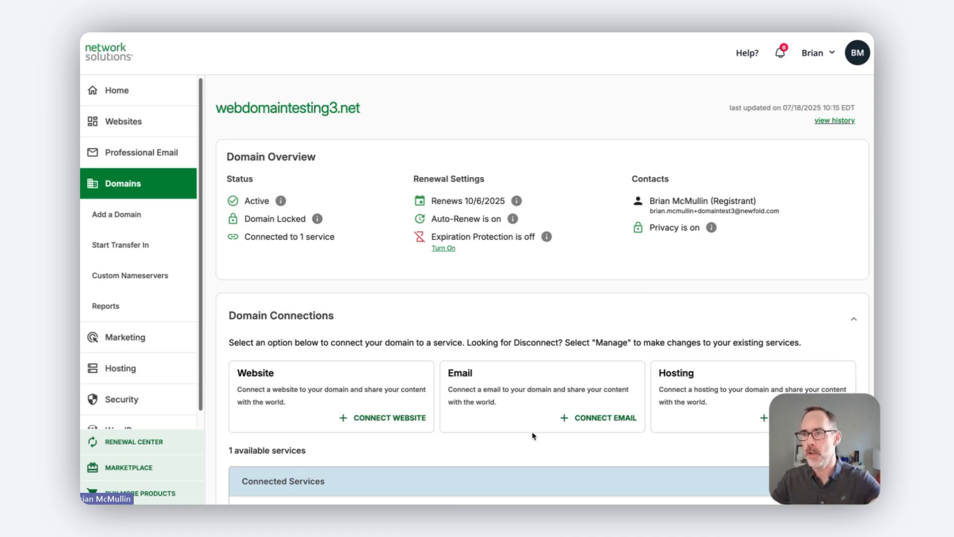
mouse_move(363, 378)
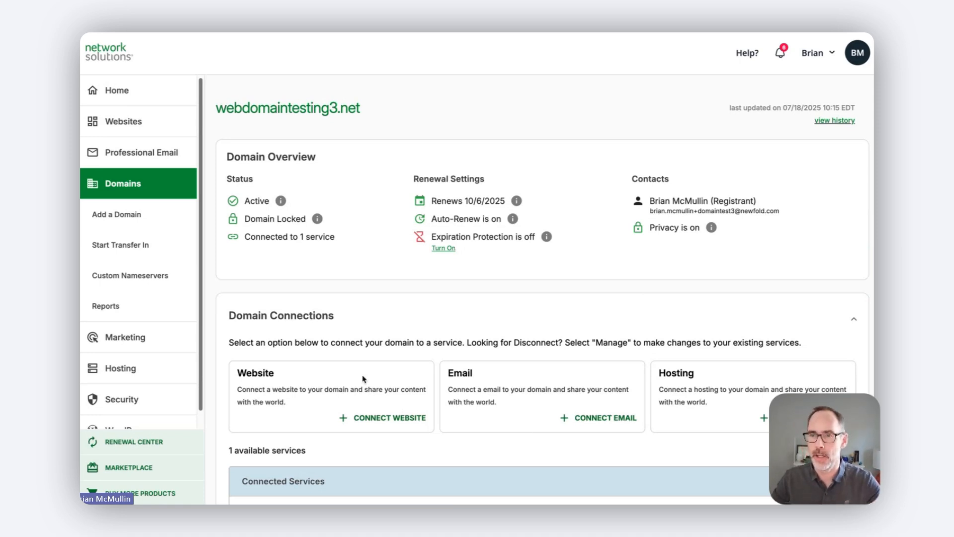
mouse_move(374, 419)
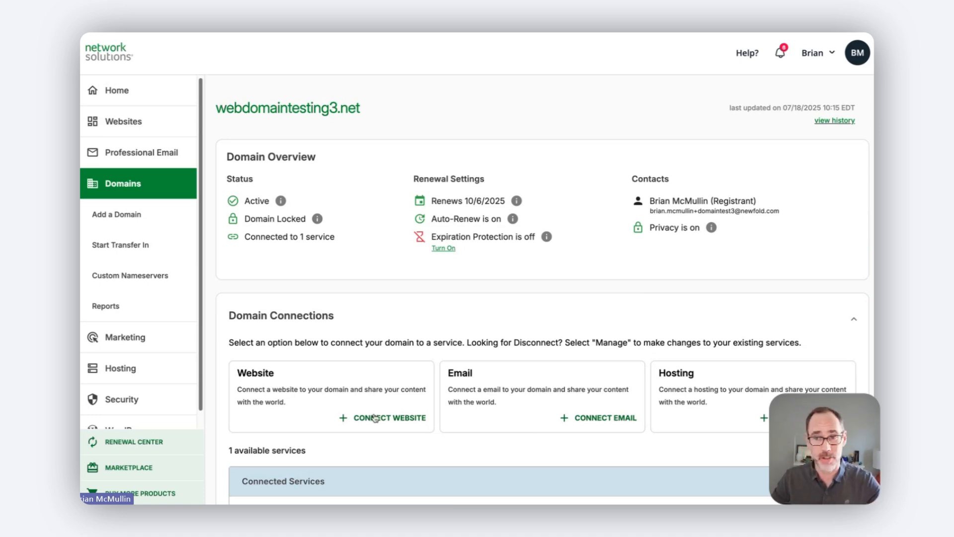
Step: Choose the Ecommerce plan for webdomaintesting3.net and tick the eCommerce connection agreement
click(389, 417)
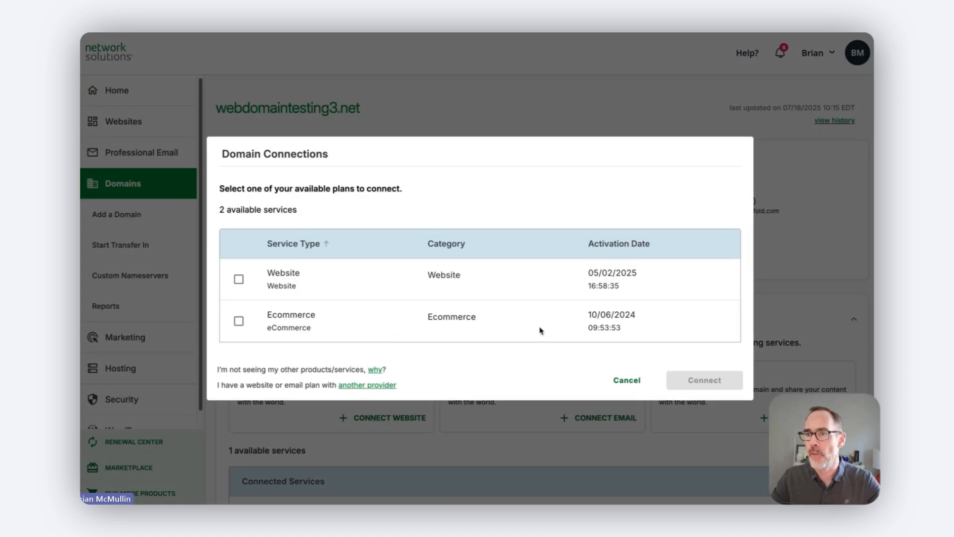
mouse_move(352, 354)
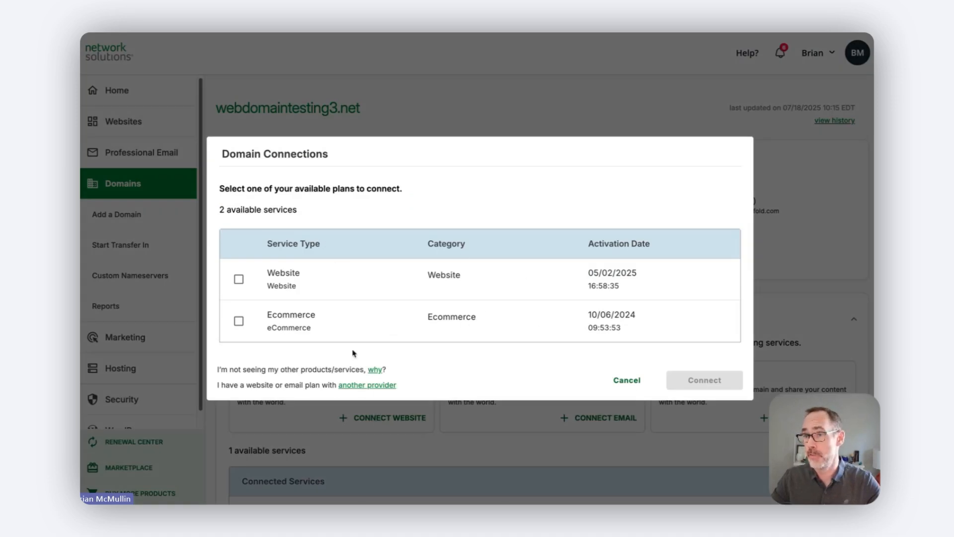
mouse_move(218, 328)
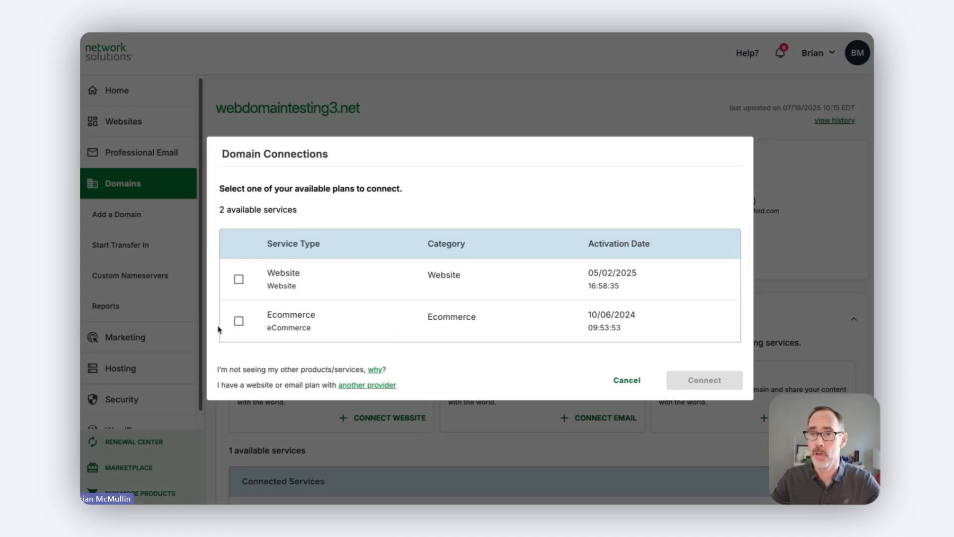
click(237, 321)
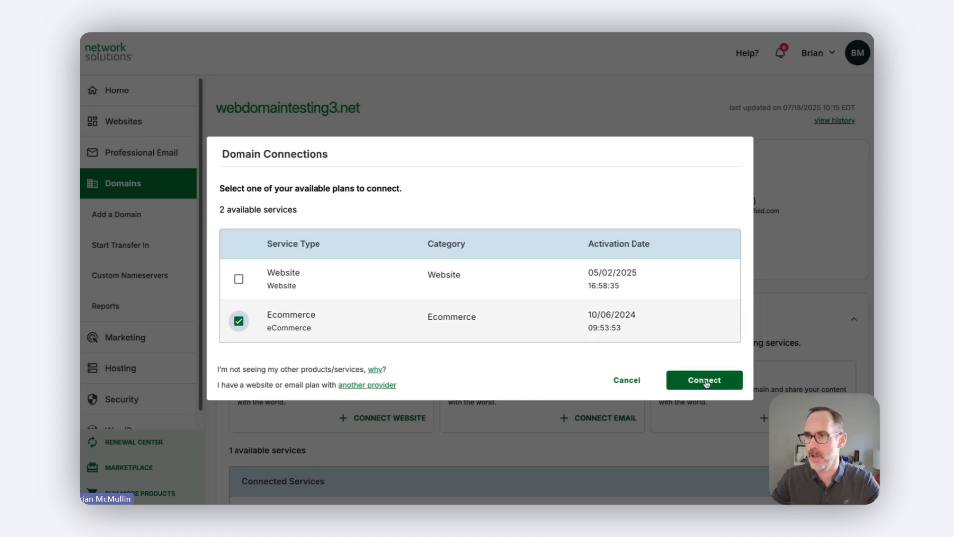
click(704, 379)
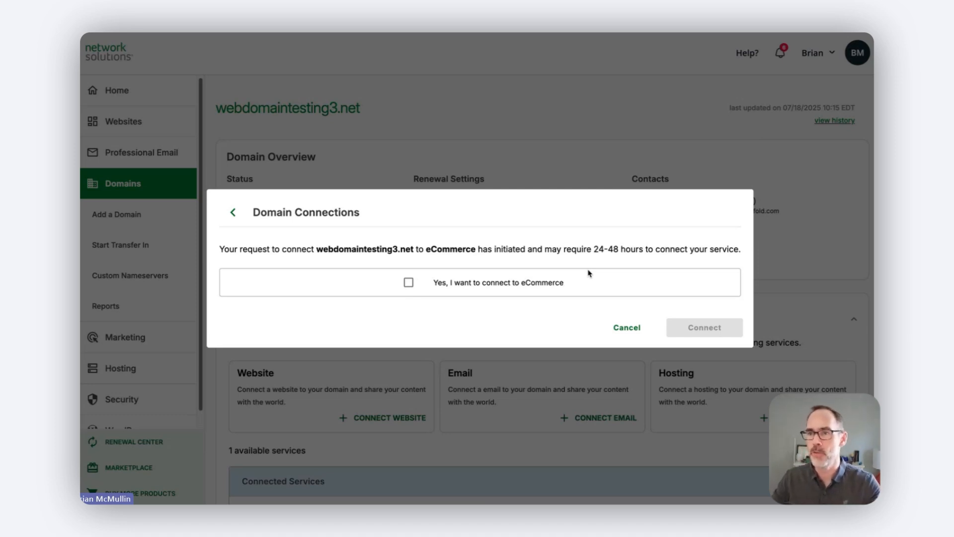
mouse_move(425, 288)
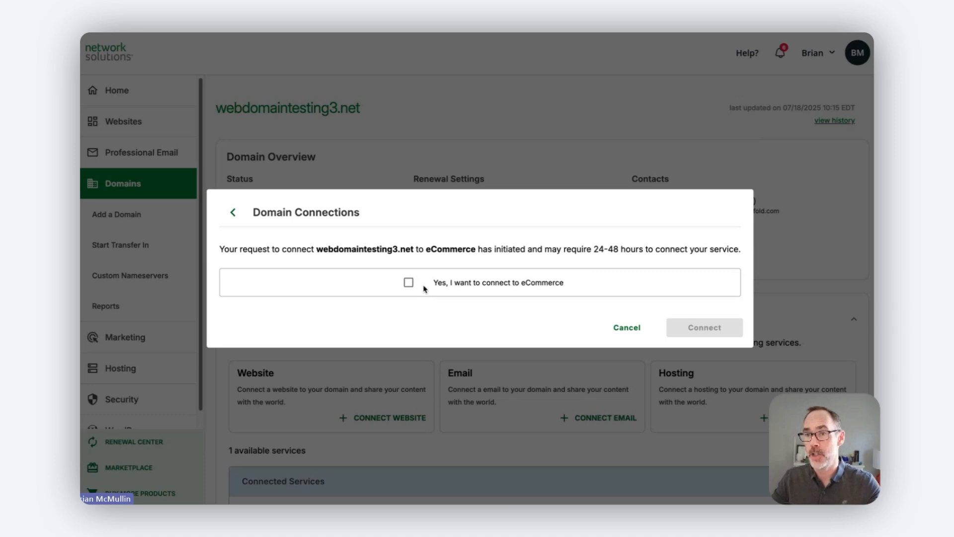
click(409, 281)
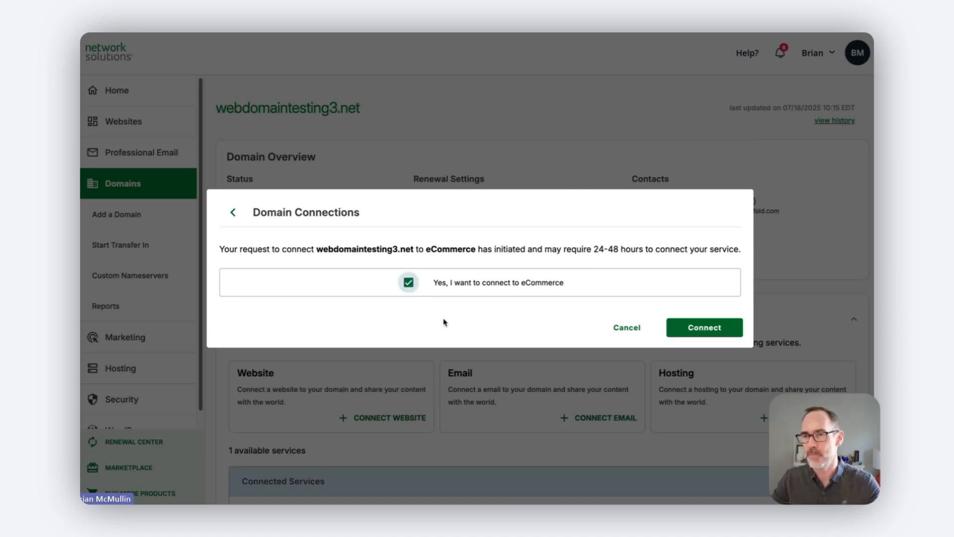
mouse_move(541, 278)
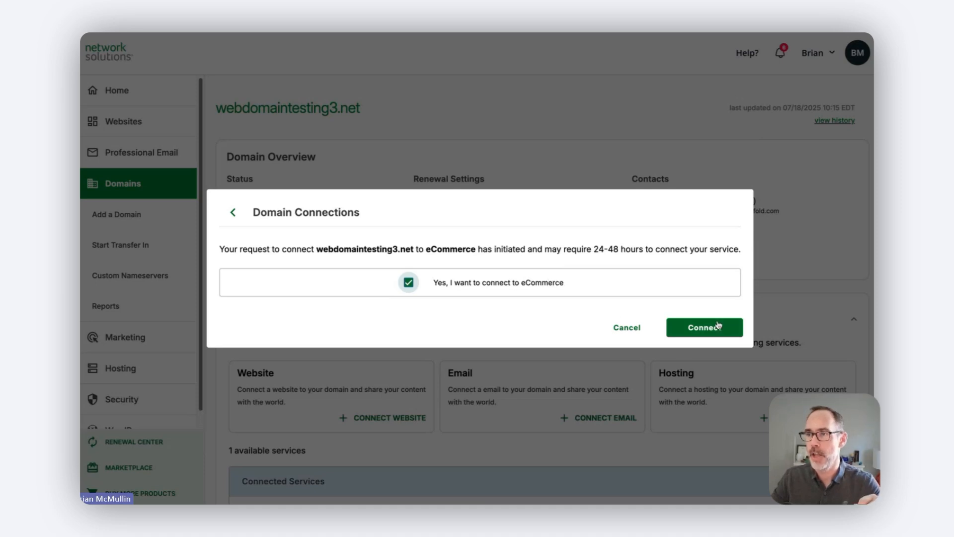
Step: Submit the eCommerce connection and check Connected Services lists Email and eCommerce
click(703, 327)
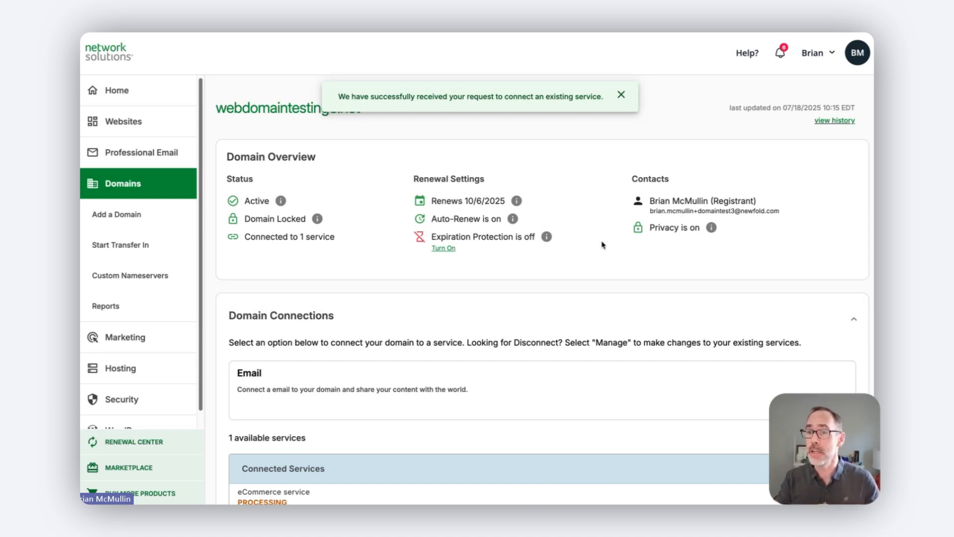
scroll(down, 3)
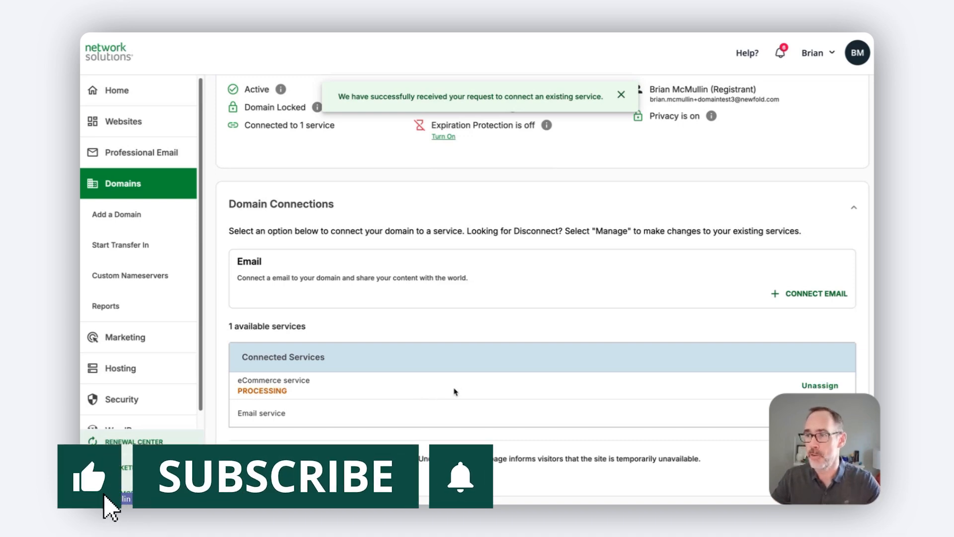
scroll(down, 3)
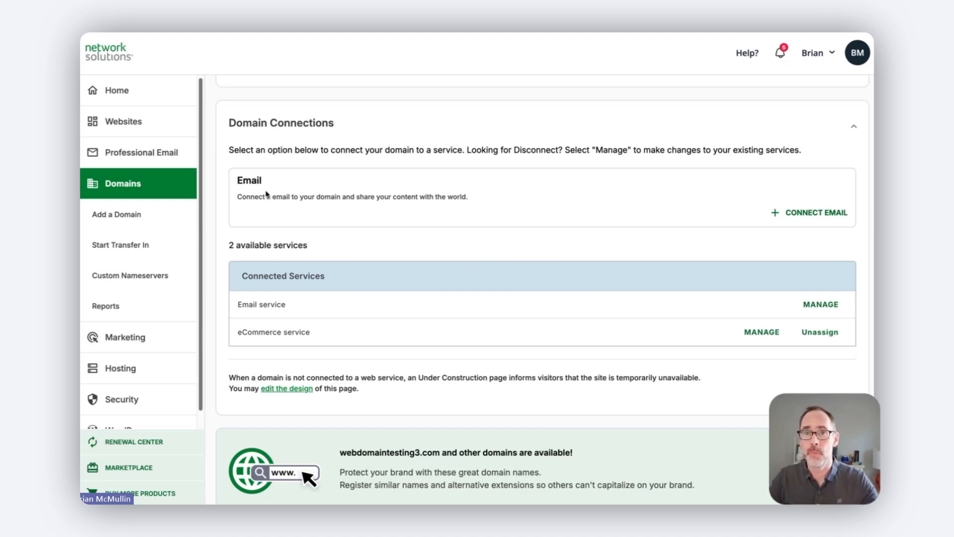
Step: Show the Websites page listing the two active websites including the eCommerce plan
click(123, 120)
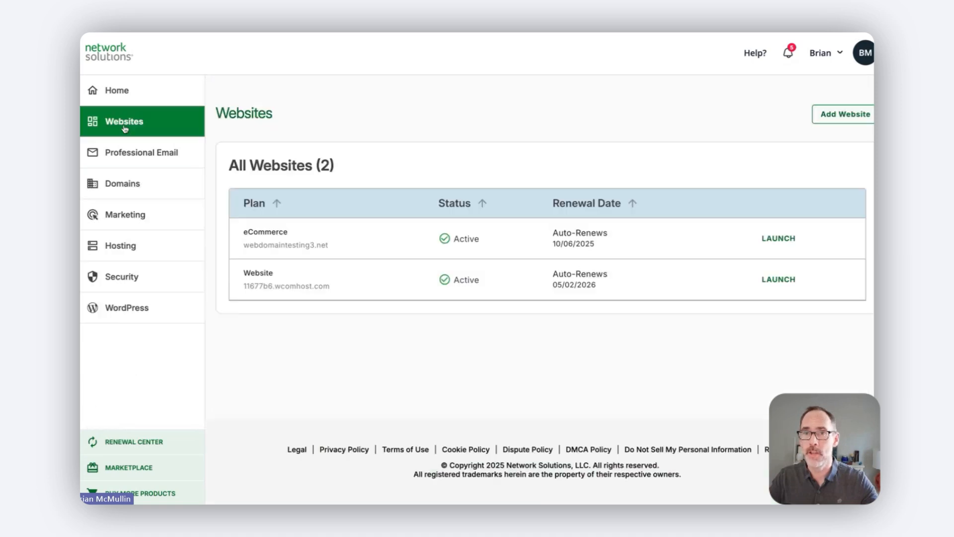
mouse_move(387, 274)
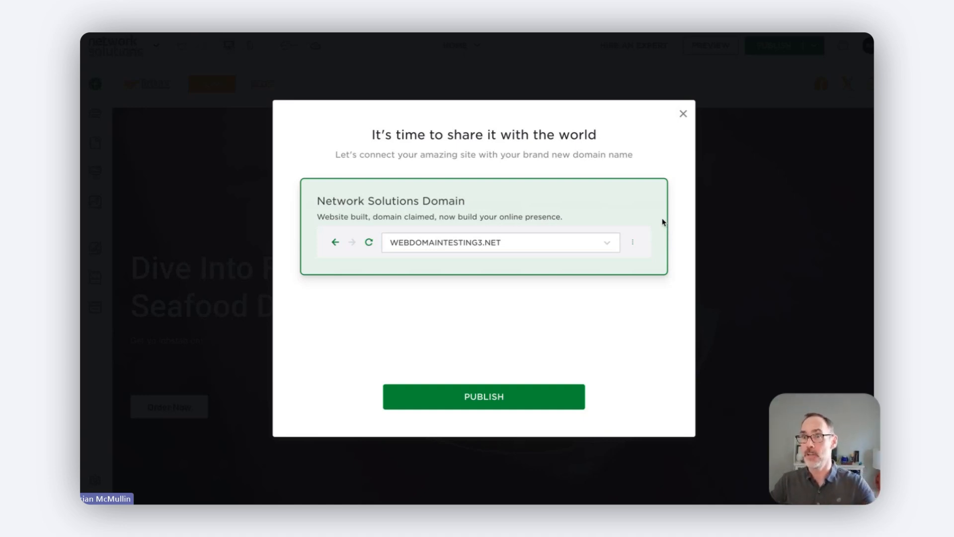
mouse_move(657, 226)
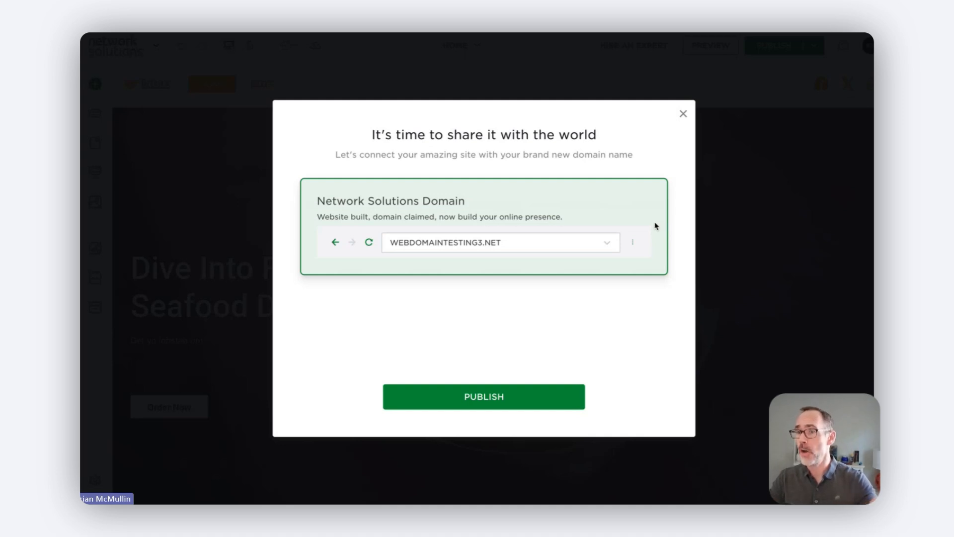
mouse_move(561, 312)
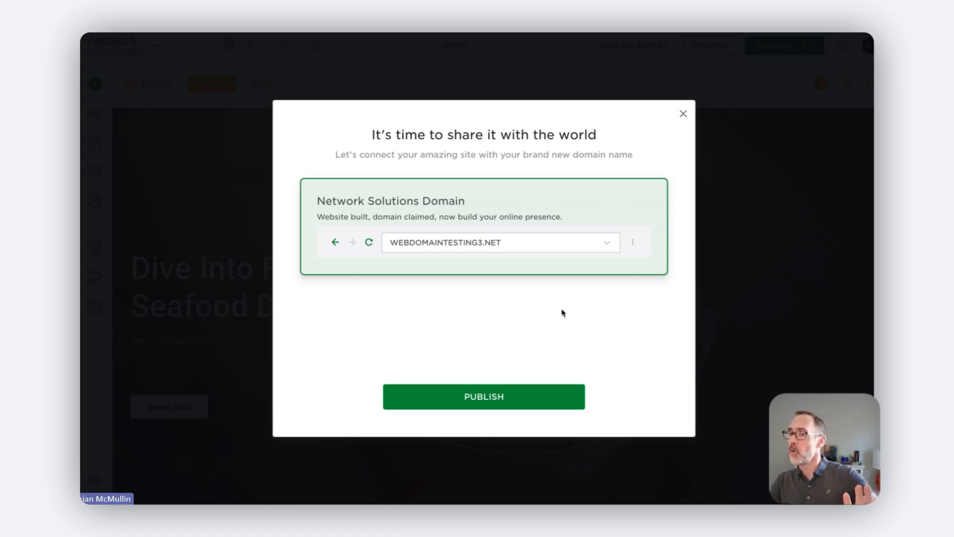
mouse_move(537, 323)
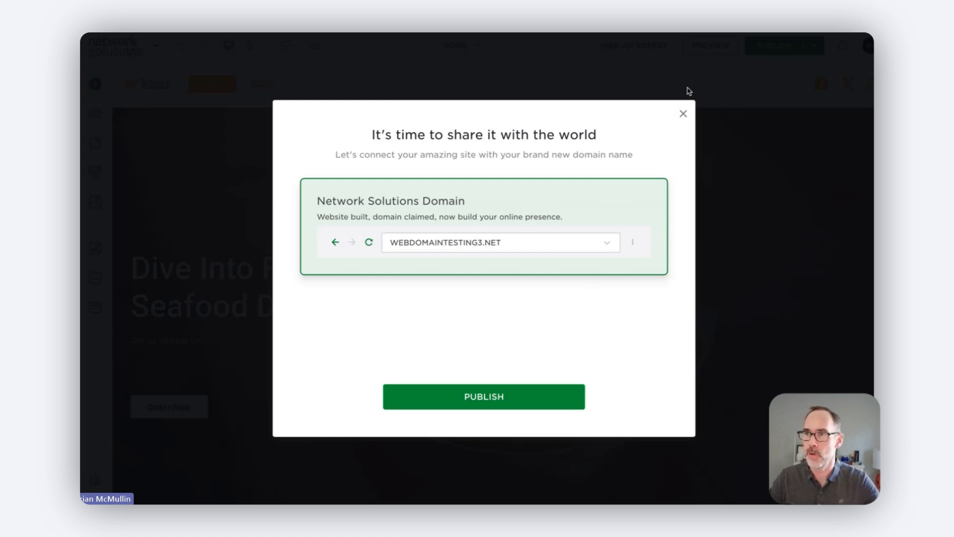
click(682, 113)
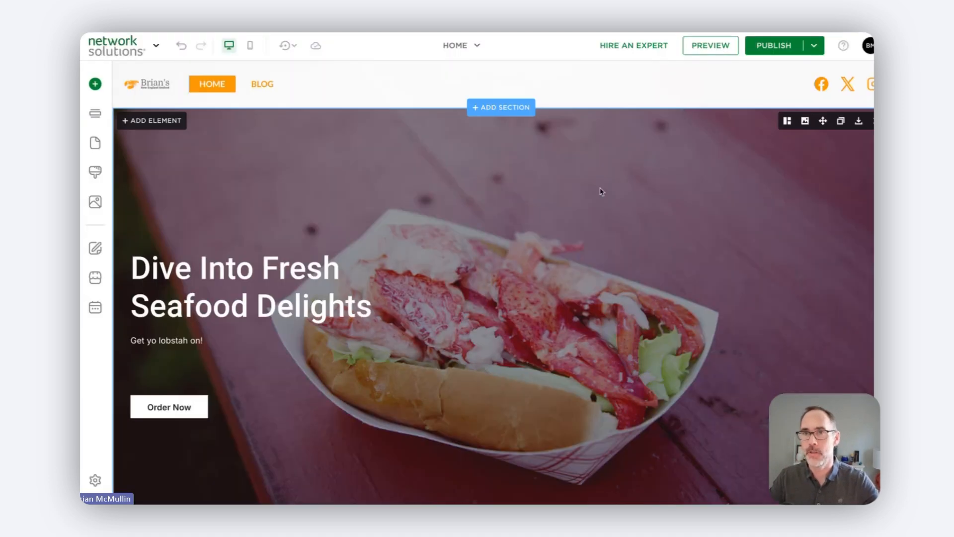
mouse_move(639, 194)
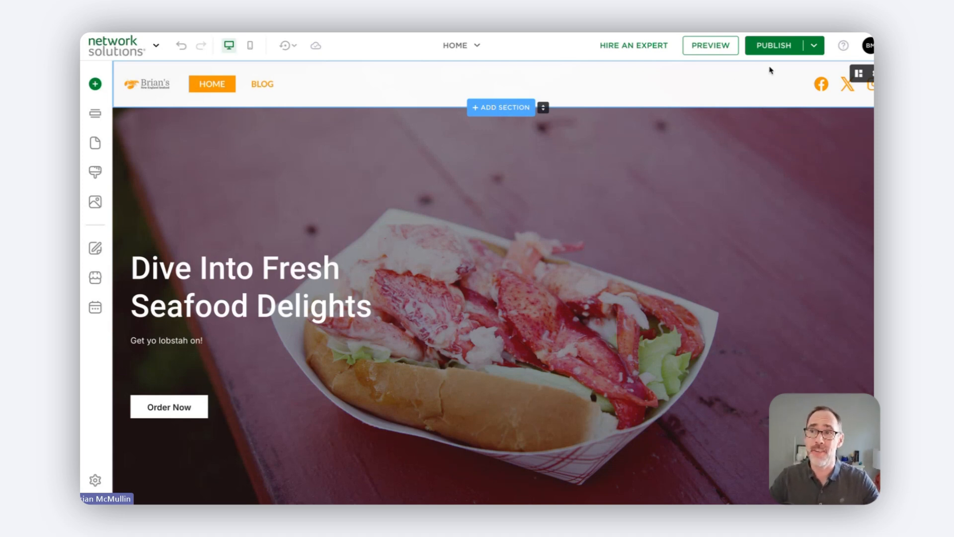
mouse_move(774, 45)
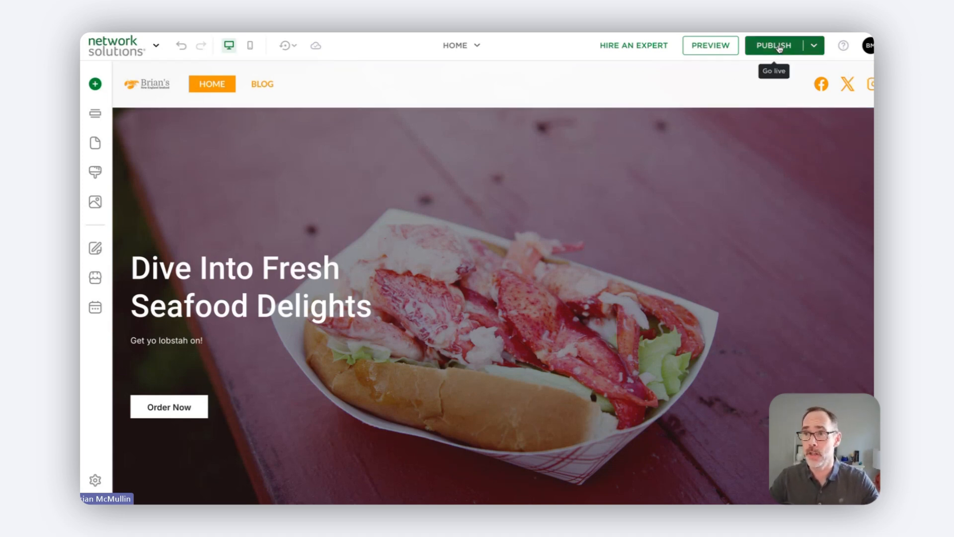
click(773, 45)
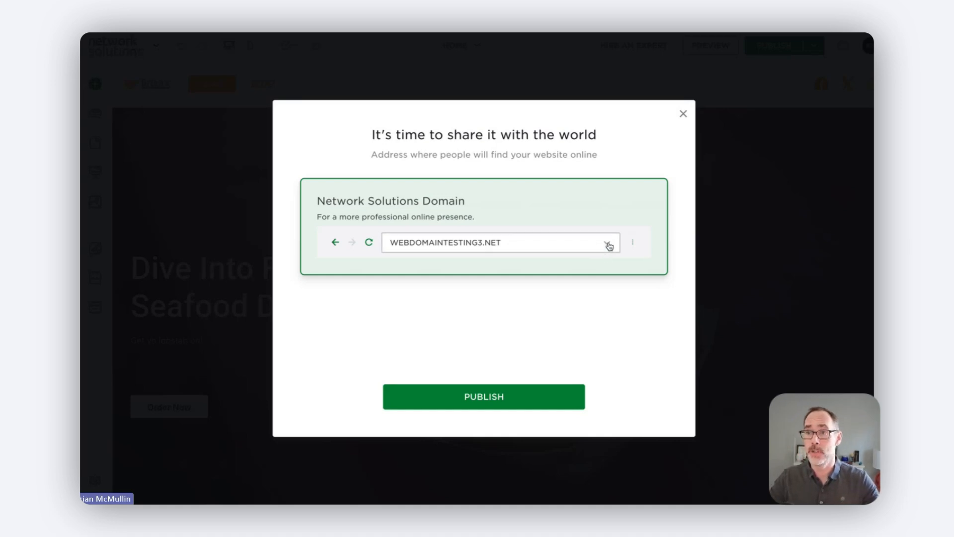
click(606, 242)
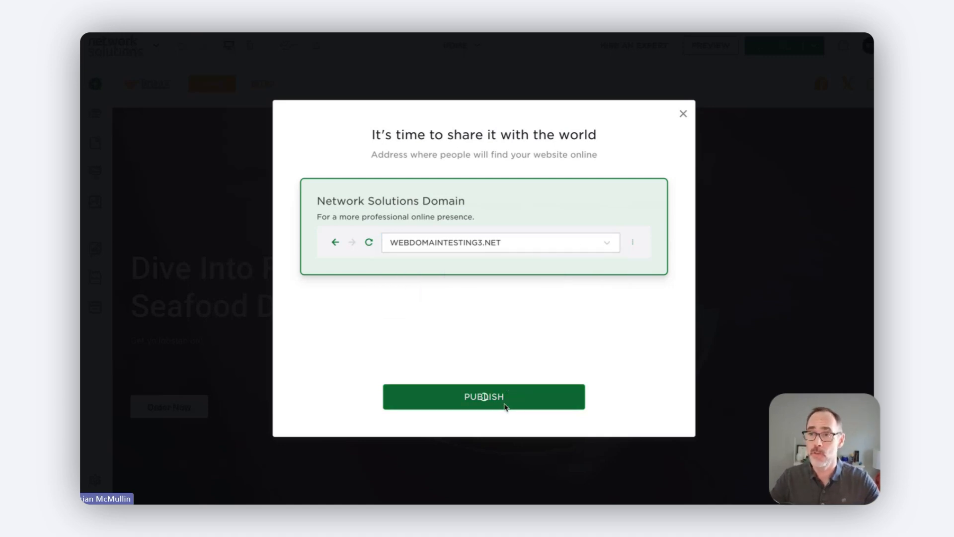
Step: Publish the site to webdomaintesting3.net and view the live seafood homepage
click(483, 396)
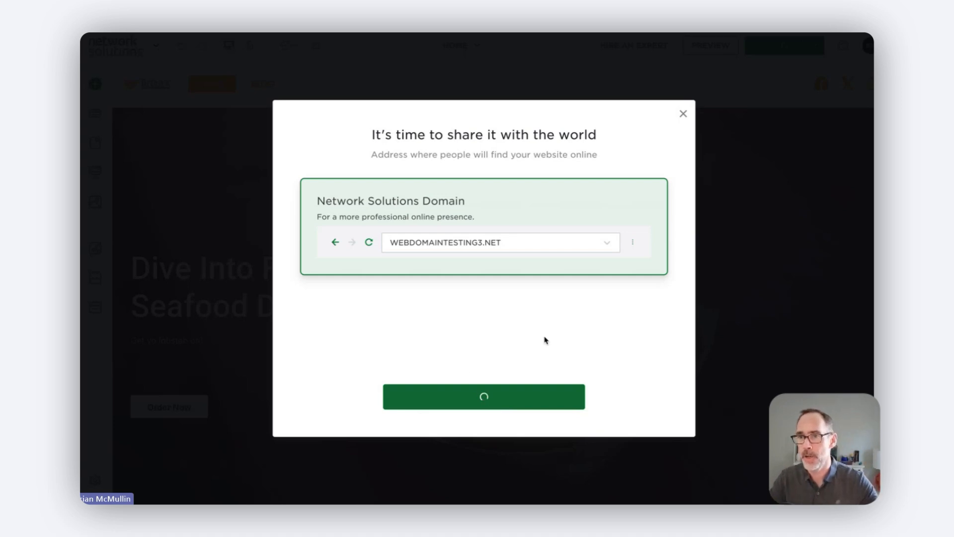
mouse_move(559, 321)
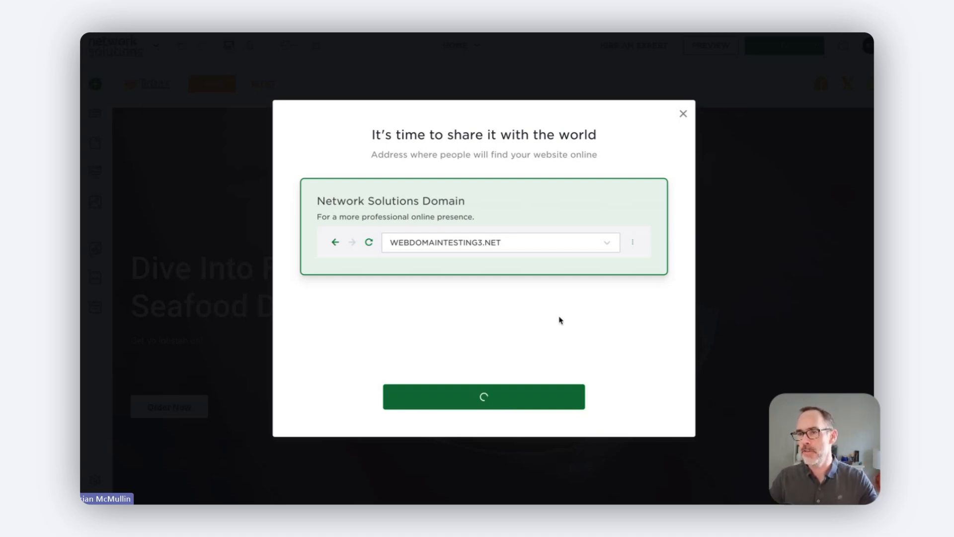
click(483, 397)
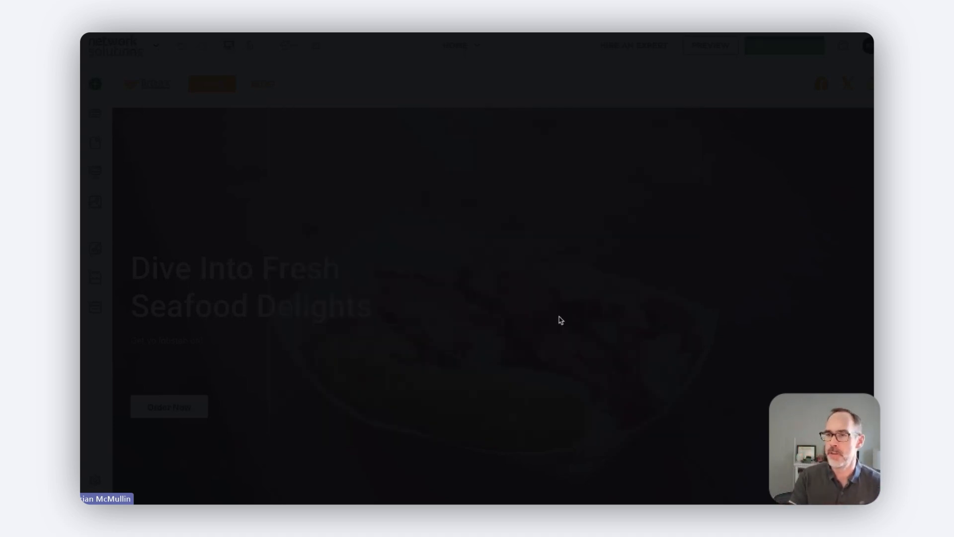
click(783, 45)
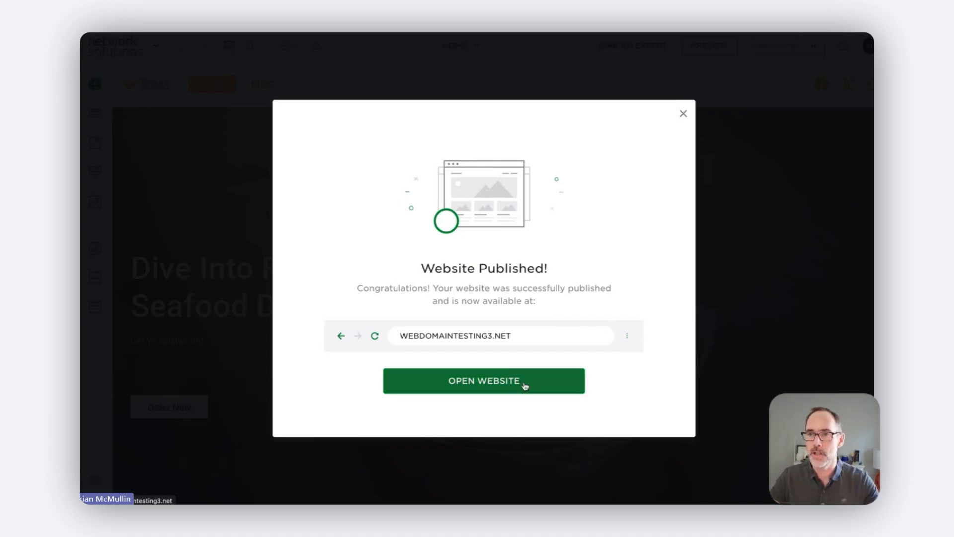
click(483, 381)
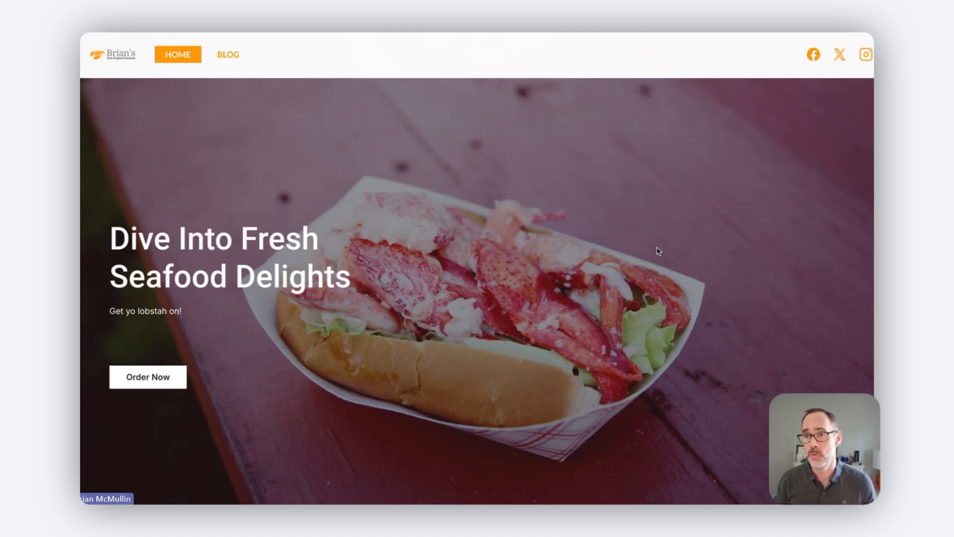
mouse_move(476, 186)
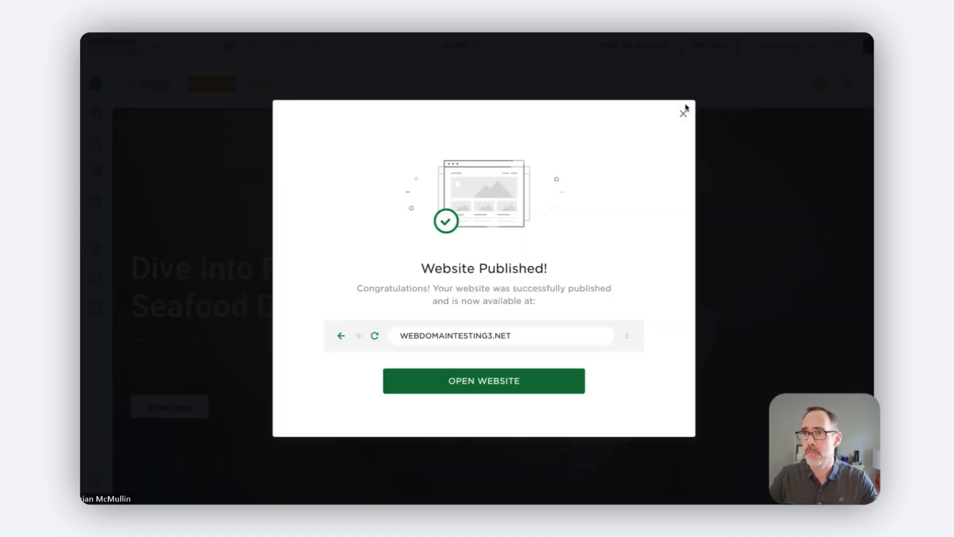
Step: Unpublish webdomaintesting3.net from the builder and confirm taking the site offline
click(684, 113)
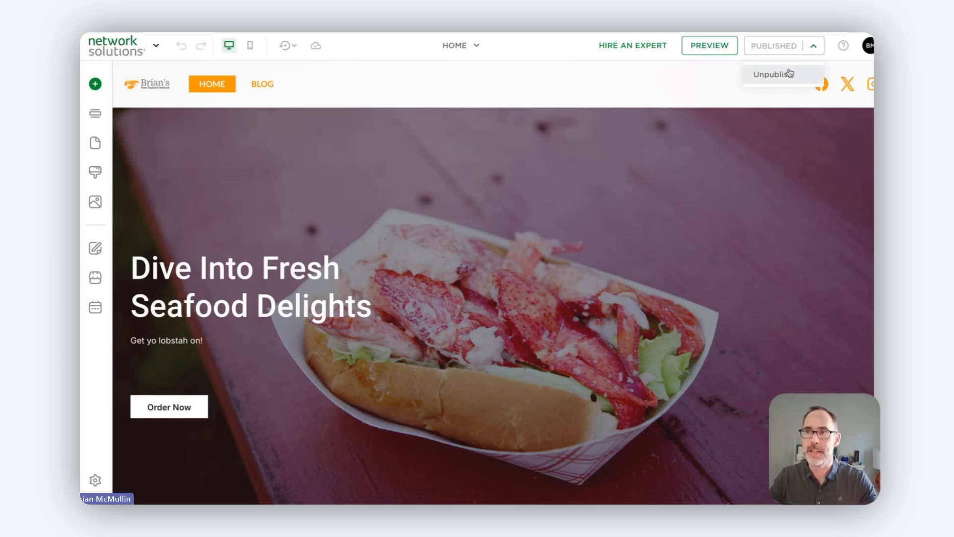
click(771, 73)
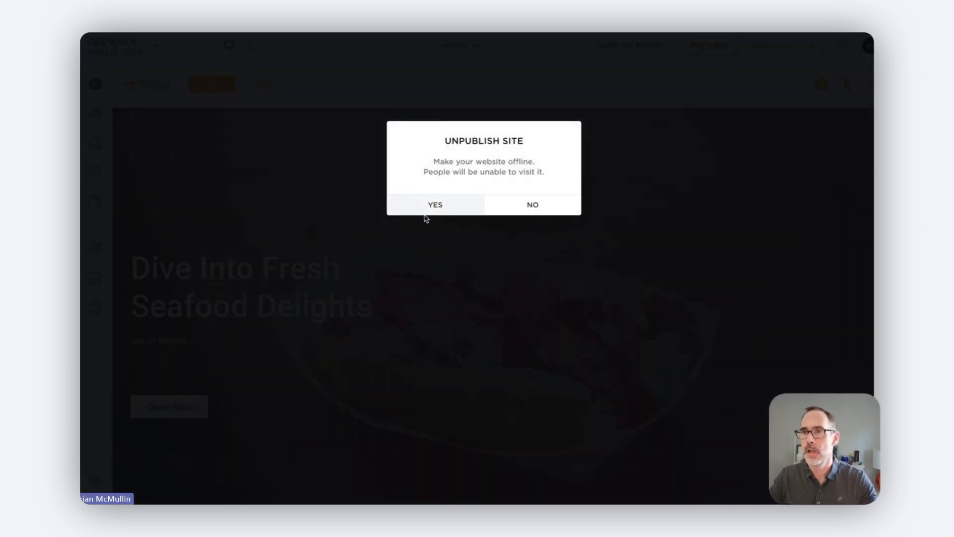
click(434, 204)
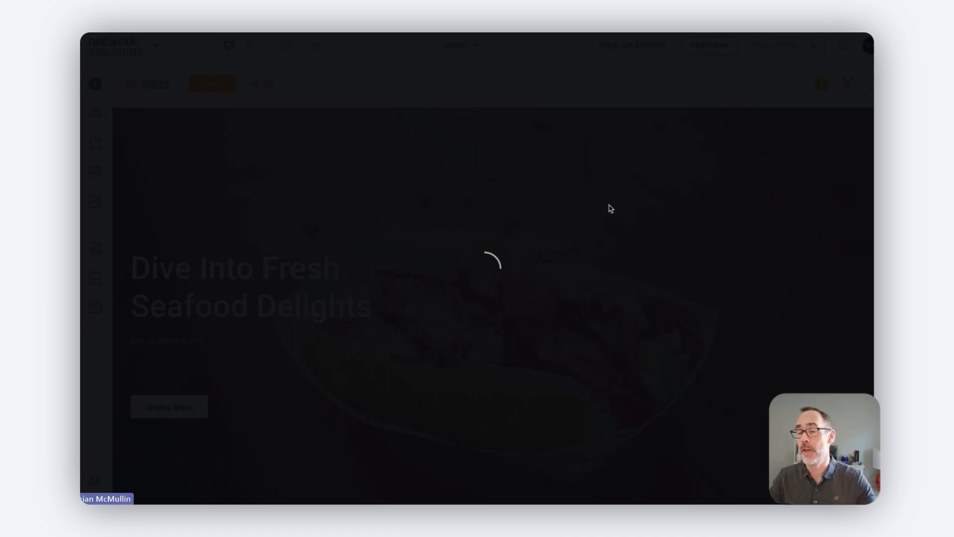